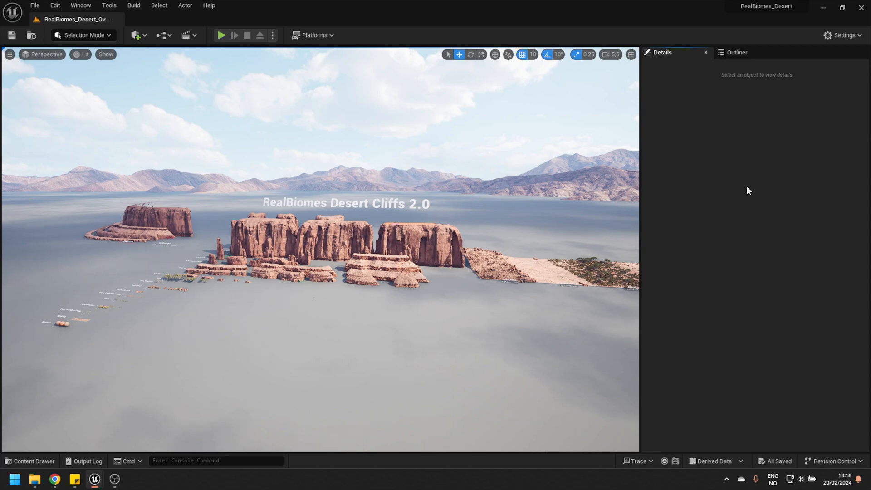
- Queue a Movie Render Queue job for the Desert_Aerial_Shot_06 sequence
click(81, 5)
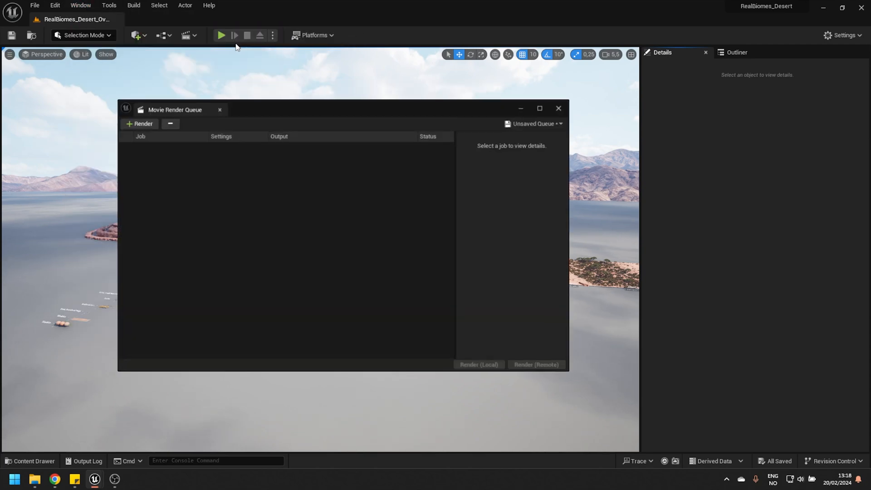
click(139, 123)
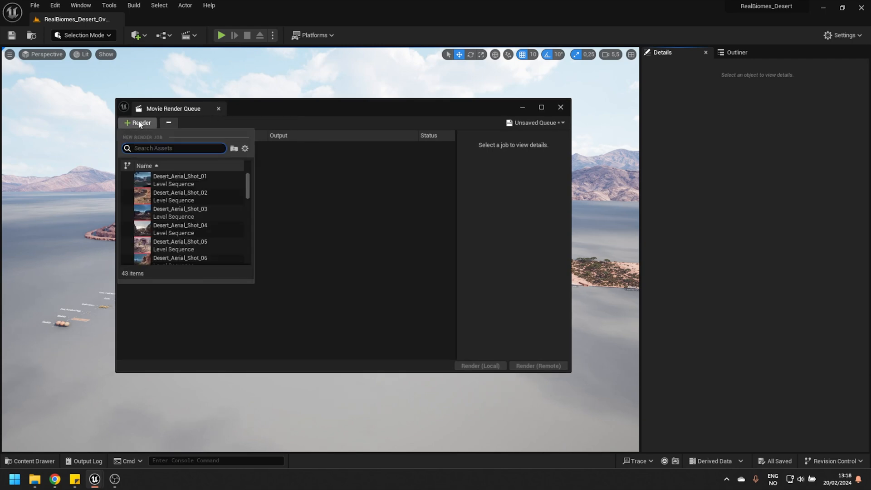
mouse_move(183, 213)
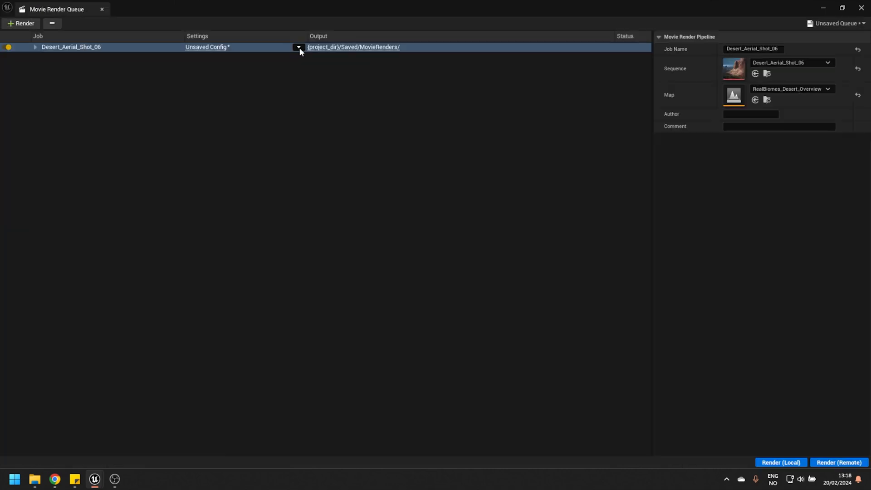
- Bring up the job's Unsaved Config settings and its list of addable setting types
click(299, 47)
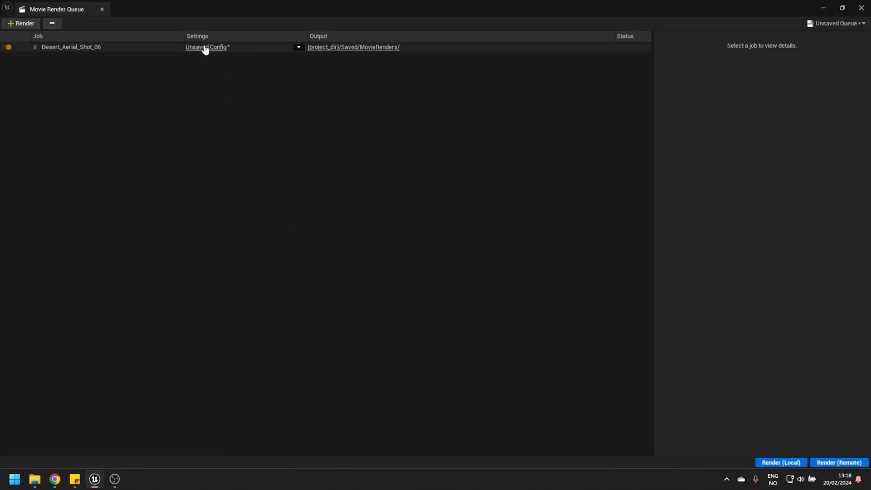
click(206, 47)
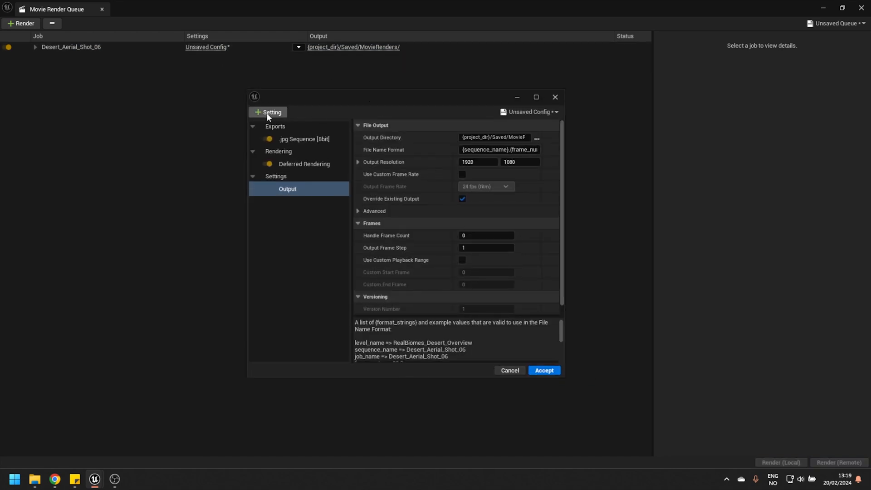
click(268, 112)
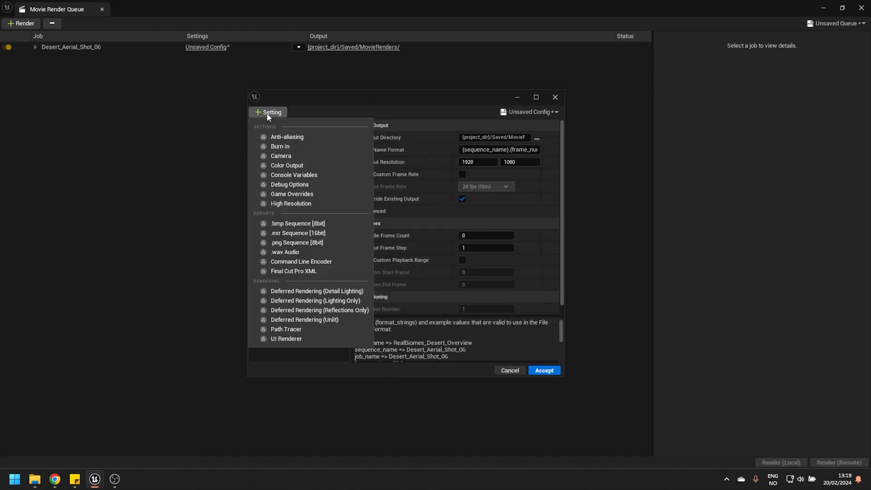
mouse_move(292, 194)
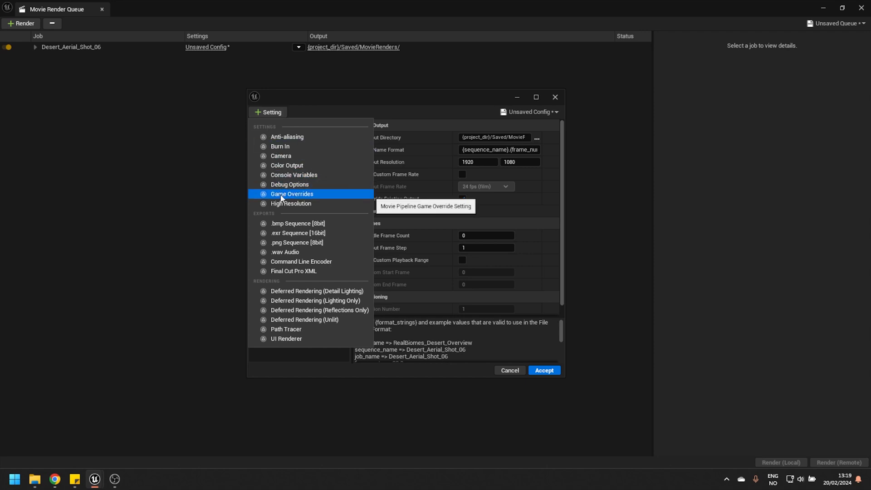
- Add Game Overrides to the job's render settings
click(291, 194)
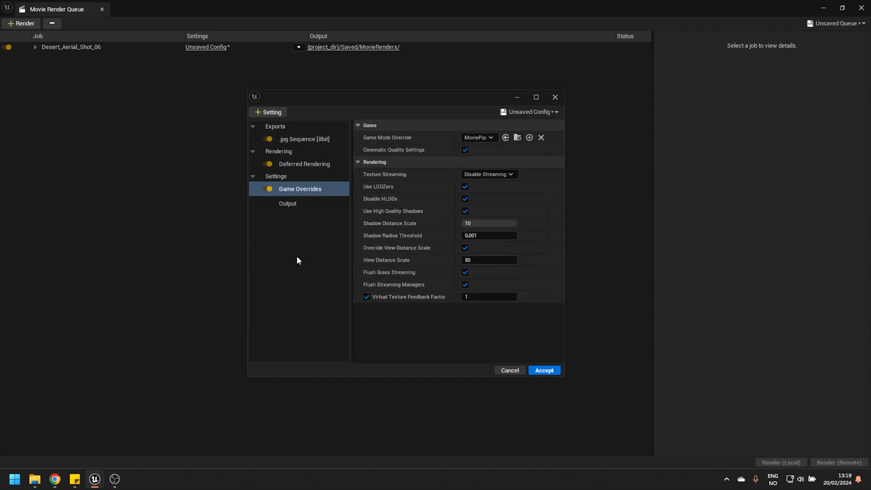
mouse_move(335, 260)
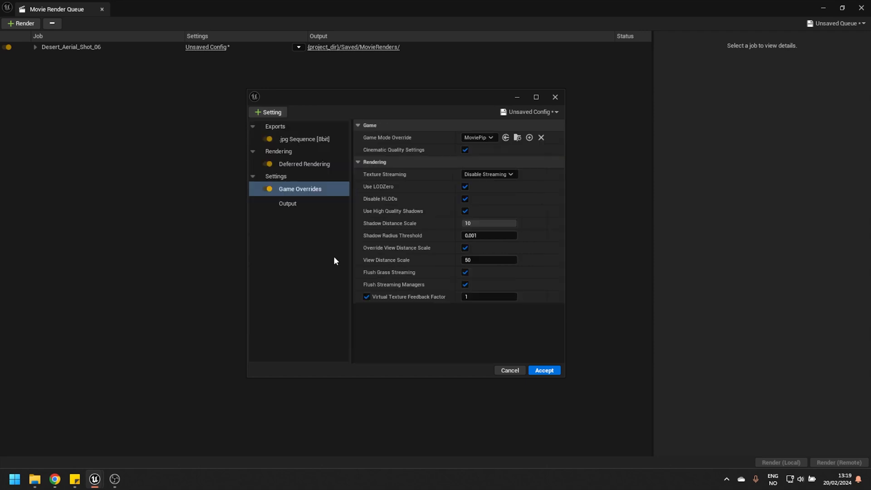
mouse_move(393, 272)
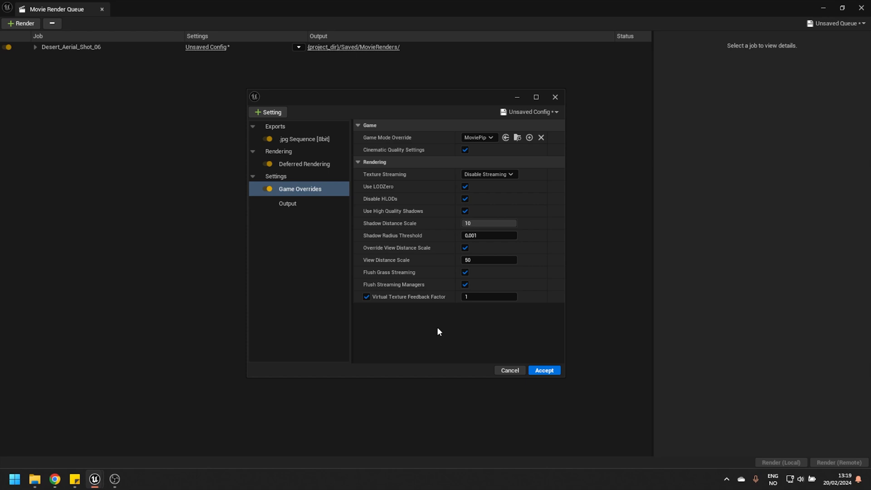
mouse_move(404, 251)
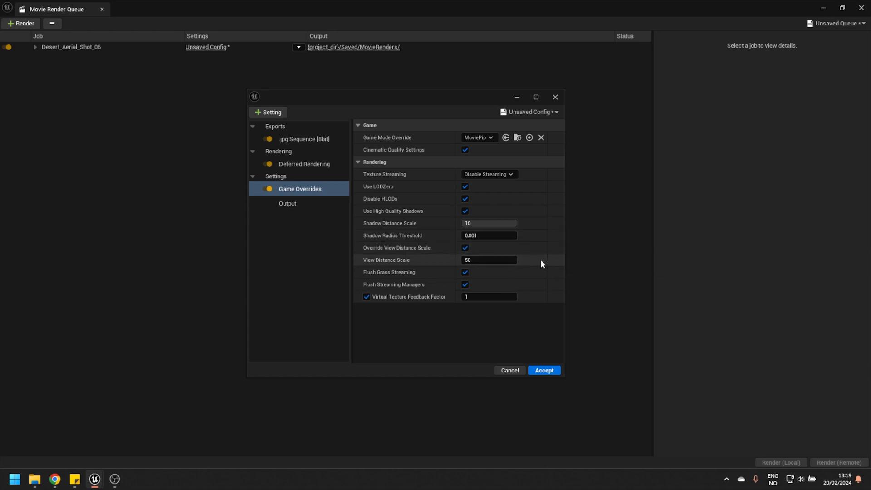
mouse_move(535, 263)
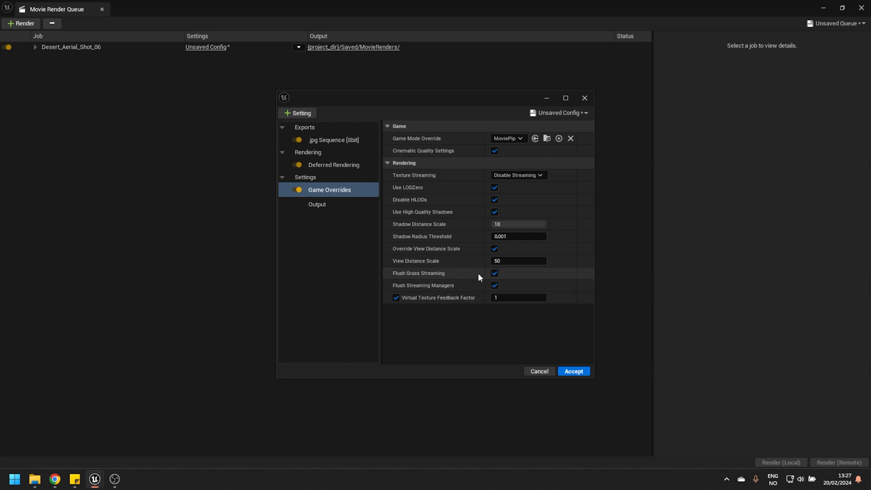
- Turn off Flush Grass Streaming in the Game Overrides
click(494, 273)
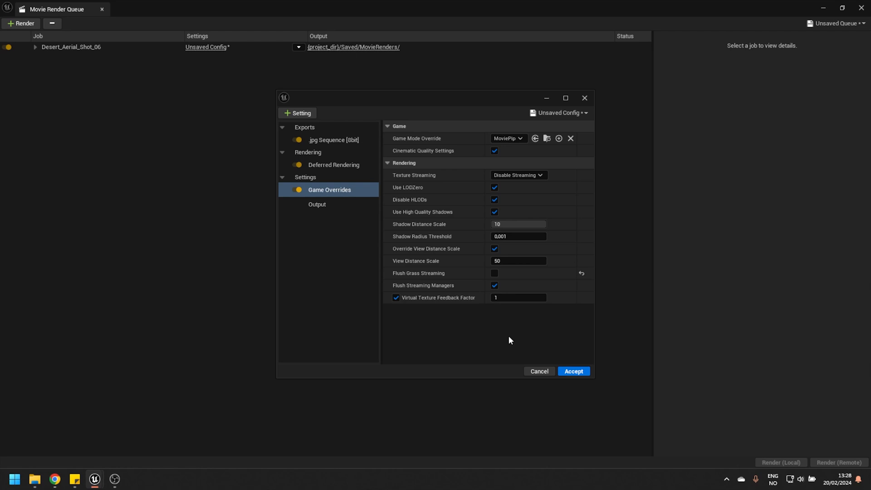
mouse_move(441, 332)
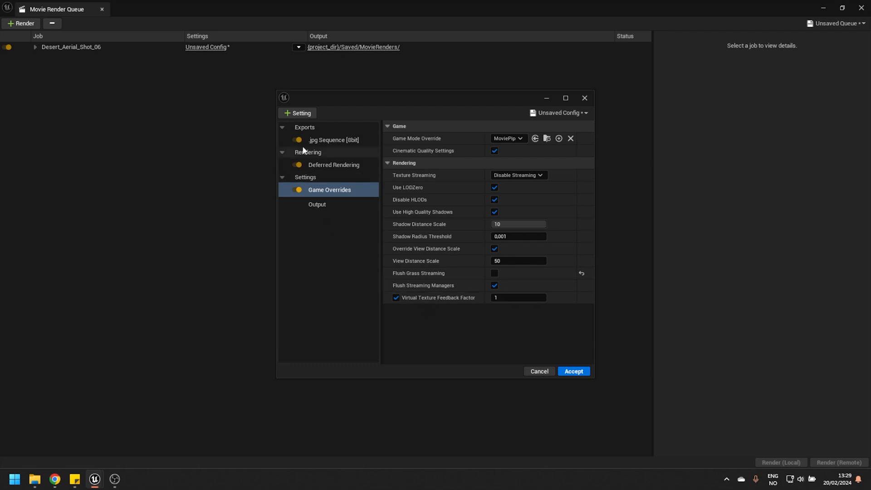
- Add Anti-aliasing settings with Render Warm Up Frames enabled
click(297, 113)
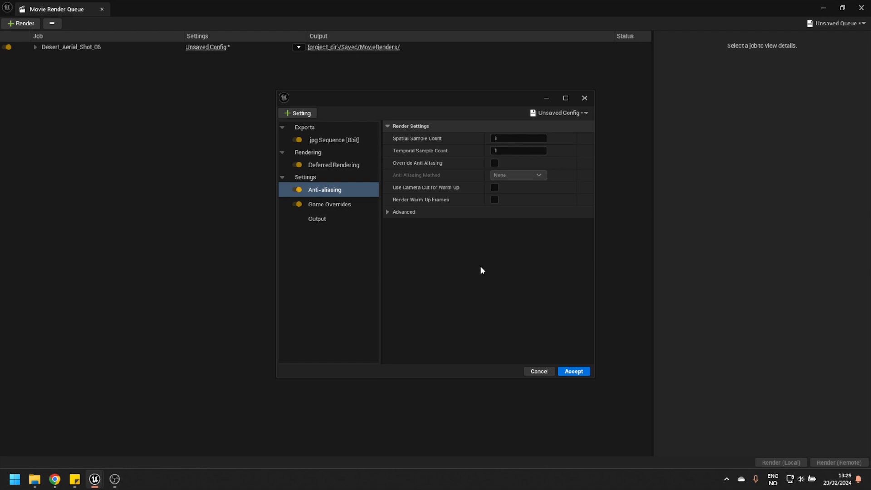
mouse_move(494, 200)
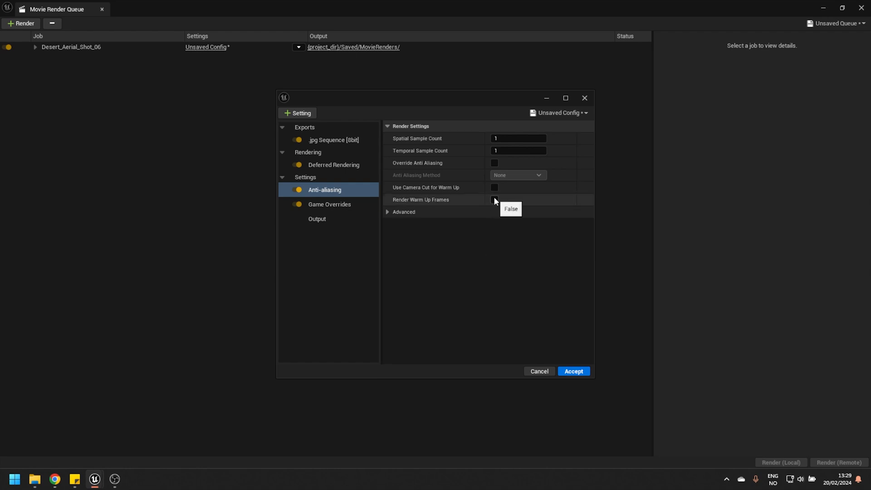
click(494, 200)
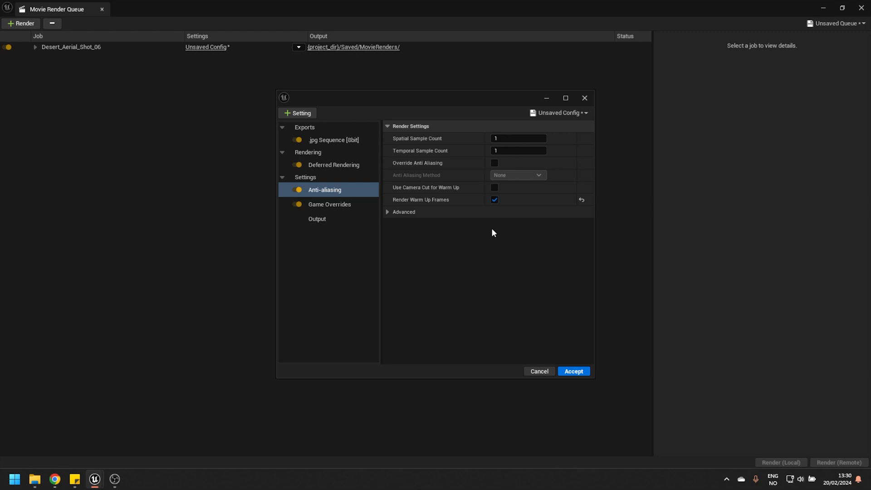
mouse_move(487, 231)
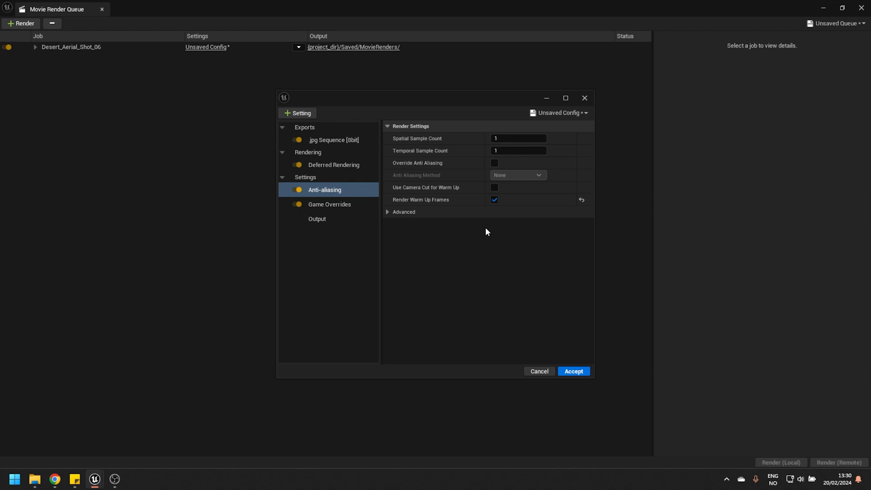
- Set Engine Warm Up Count to 1500, keeping Render Warm Up Count at 32
click(388, 212)
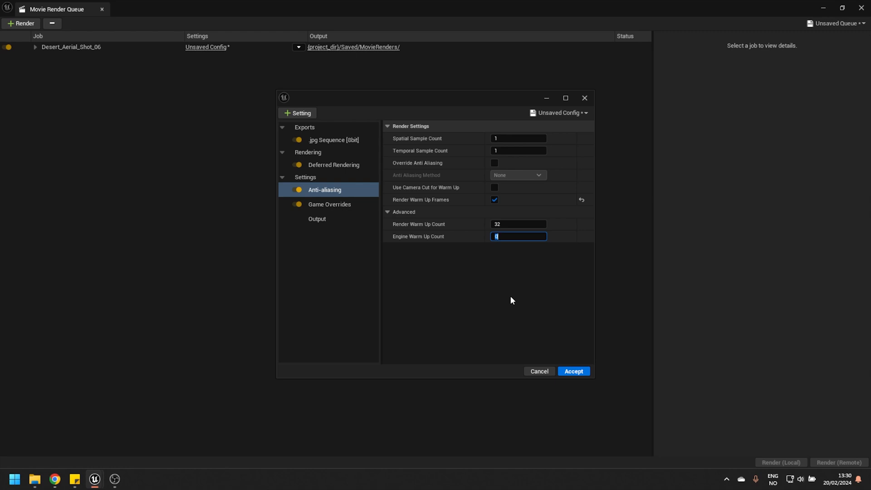
text(1500)
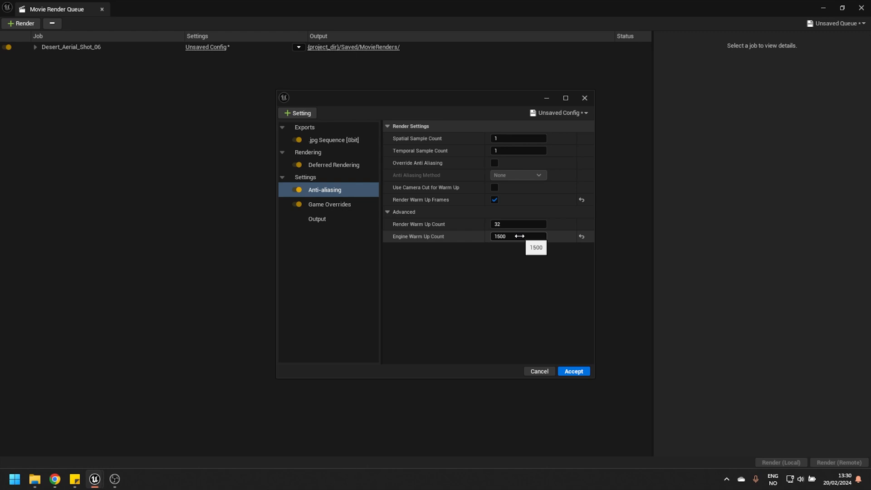
mouse_move(468, 200)
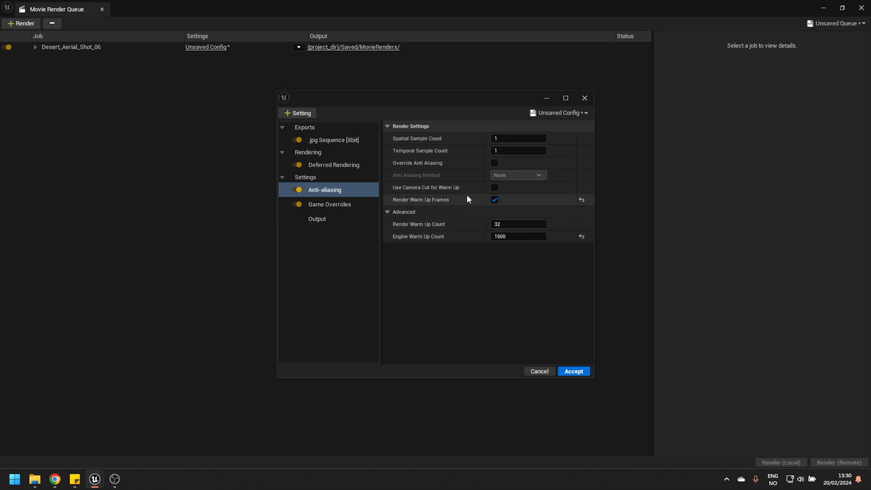
mouse_move(435, 201)
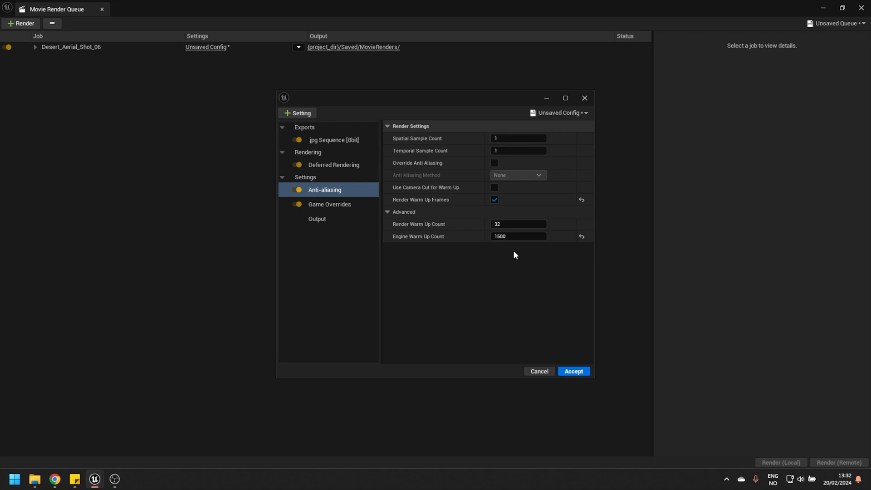
mouse_move(514, 255)
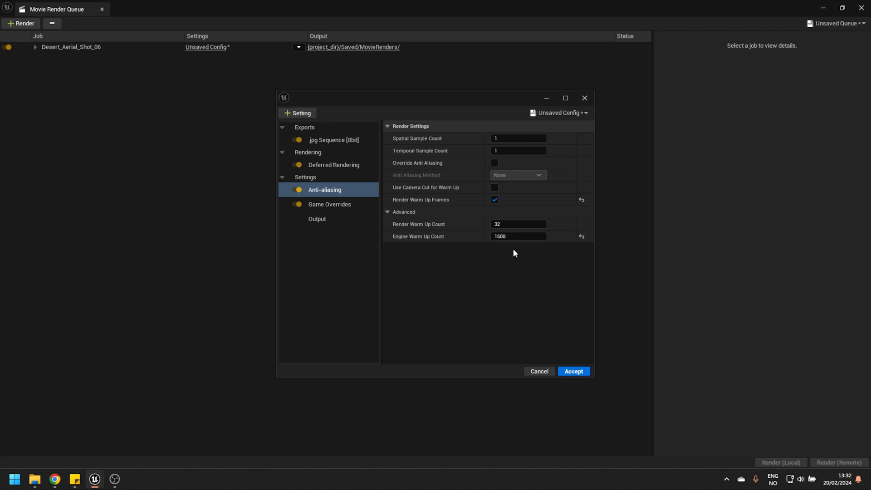
- Accept the warm-up settings, leaving the queued job on the pending primary config
click(71, 46)
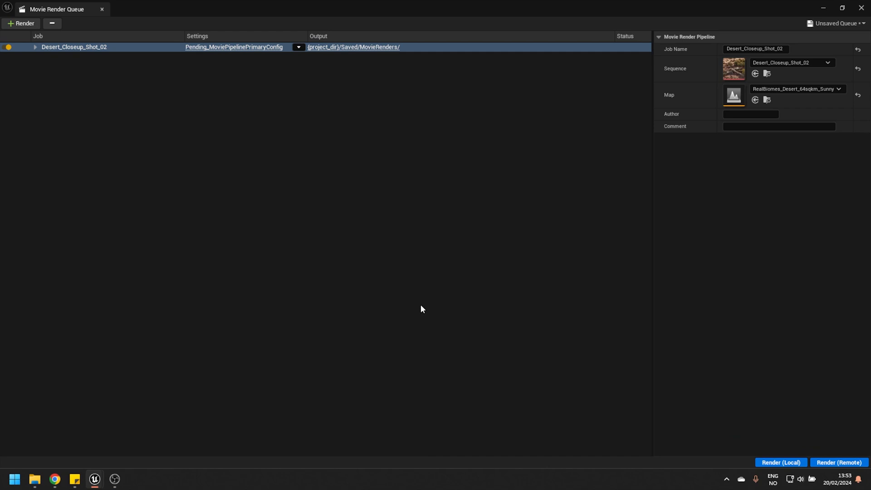
click(780, 462)
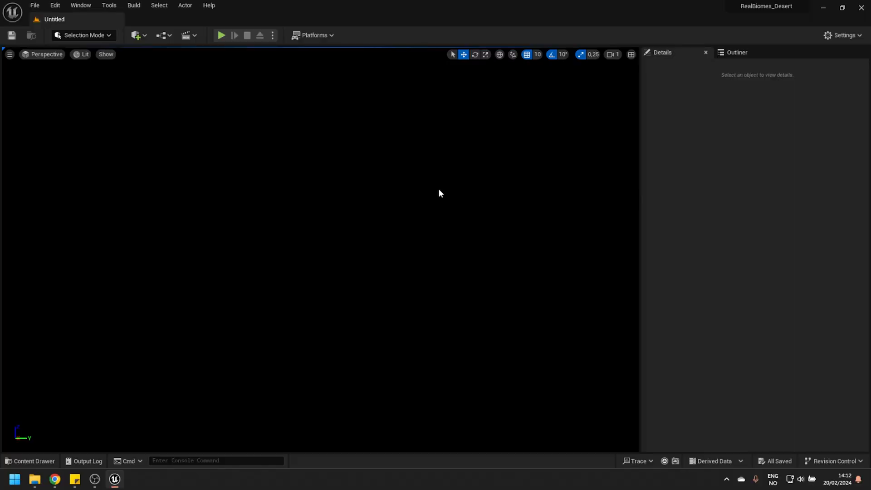
- Reopen the Movie Render Queue and assign RealBiomes_Desert_64sqkm_Sunny as the Desert_Aerial_Shot_06 job's map
click(81, 5)
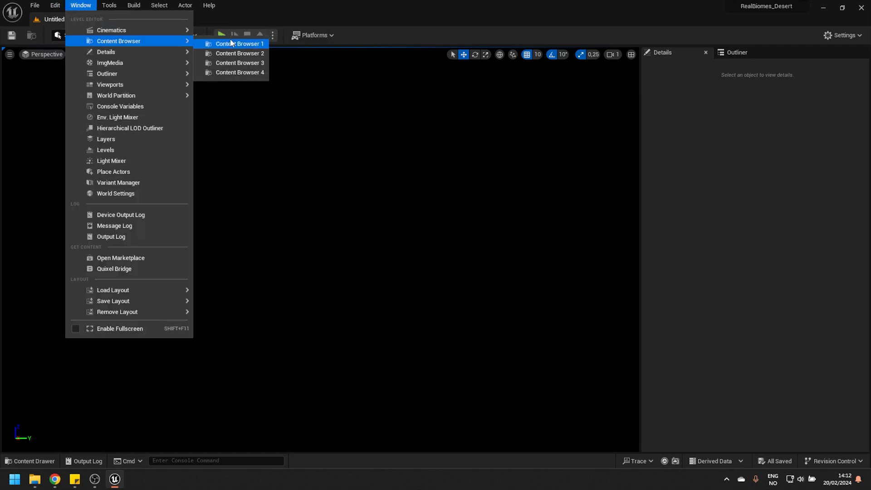
mouse_move(111, 30)
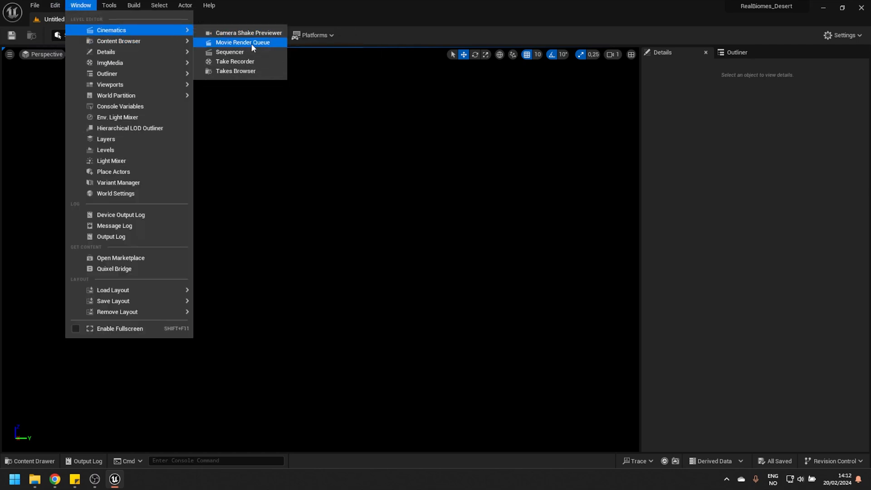
click(243, 42)
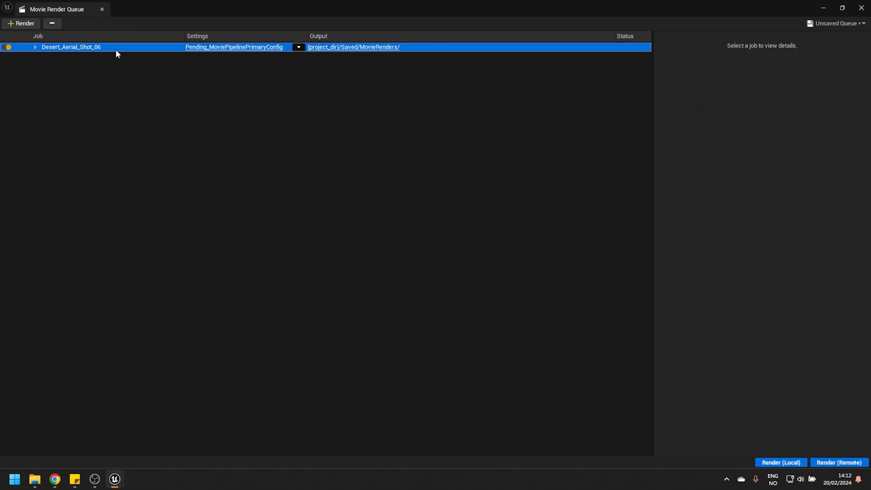
click(71, 47)
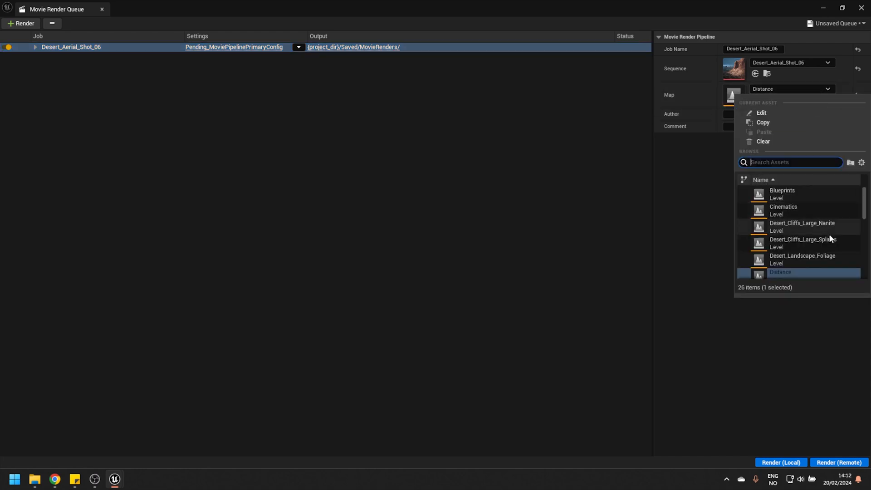
scroll(down, 3)
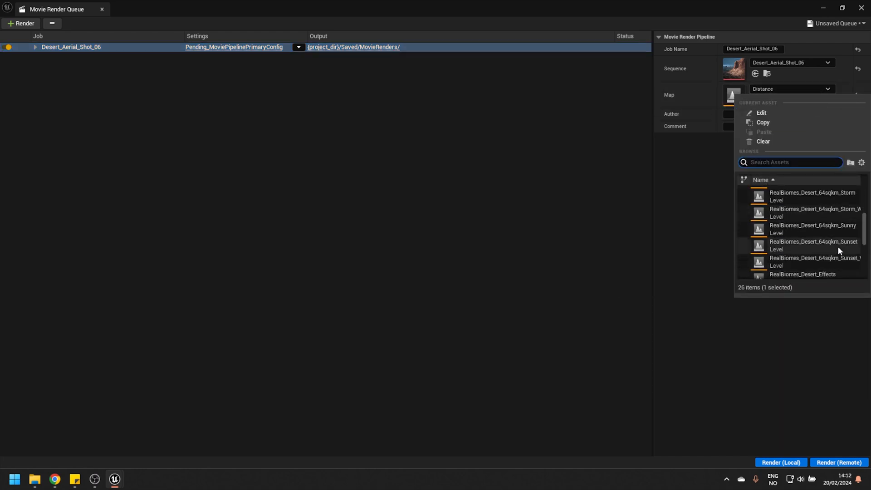
mouse_move(813, 228)
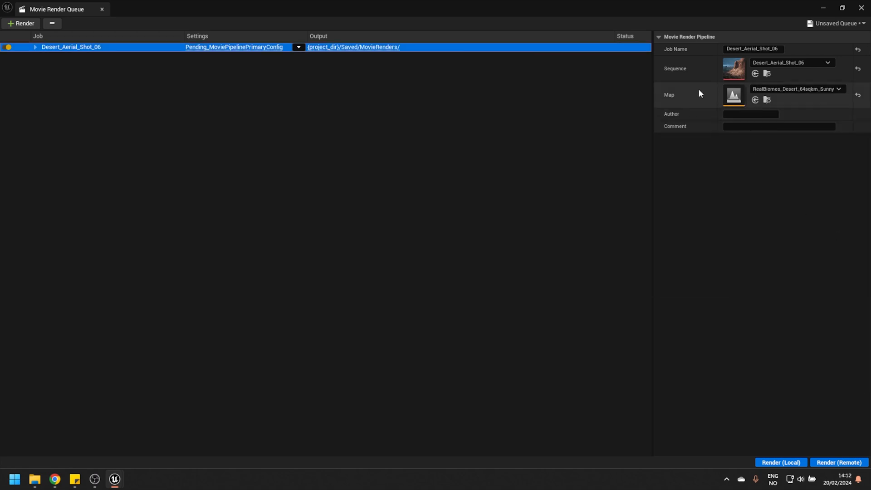
mouse_move(746, 299)
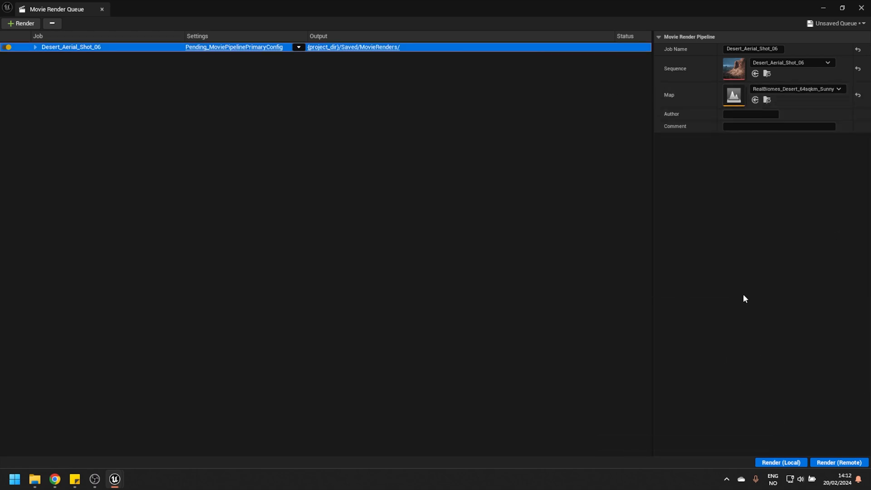
mouse_move(731, 297)
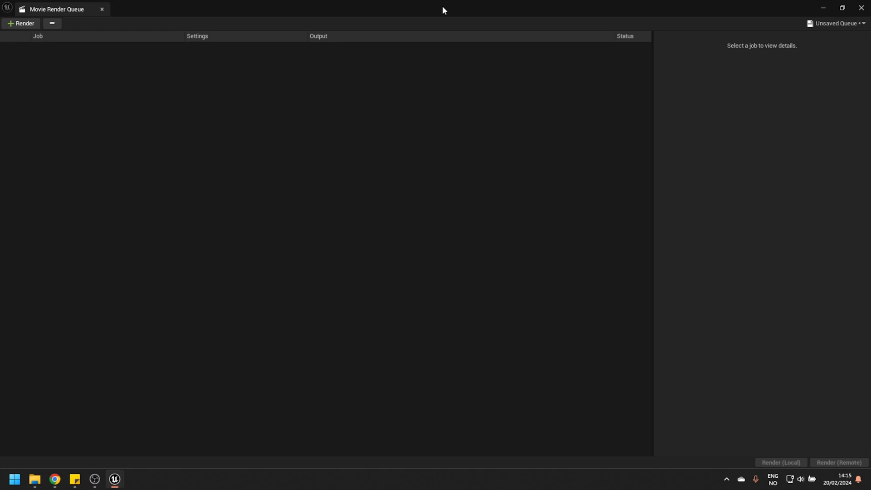
mouse_move(254, 258)
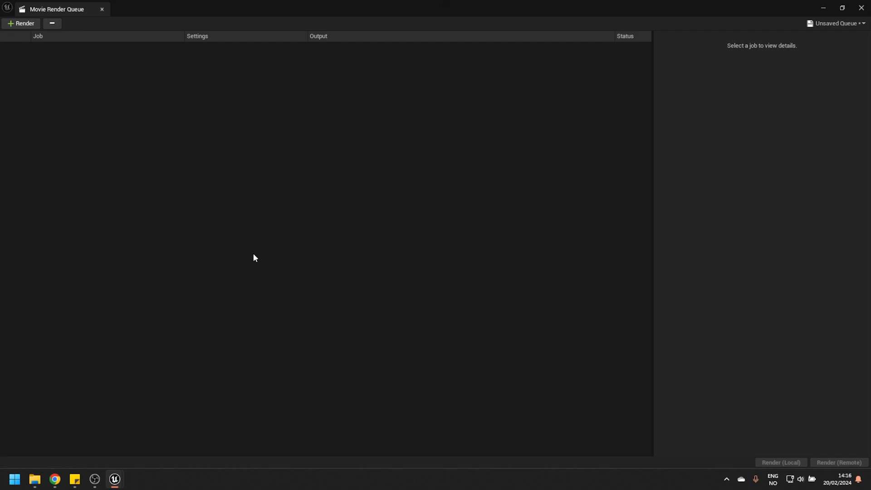
- Browse to the RealBiomes_Desert project's Config folder in File Explorer
click(35, 479)
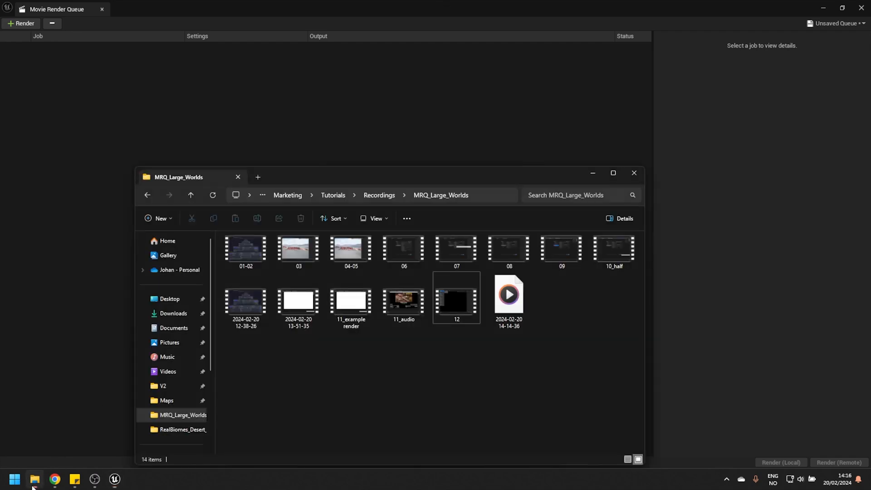
click(182, 429)
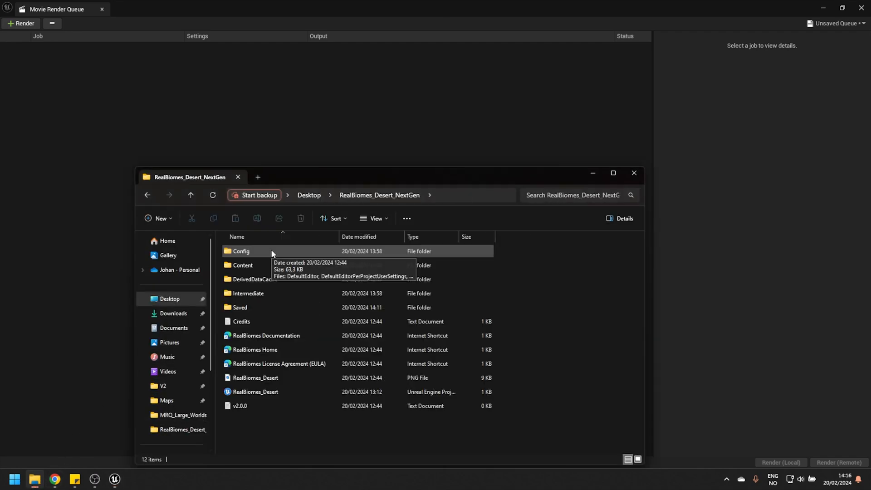
double_click(240, 251)
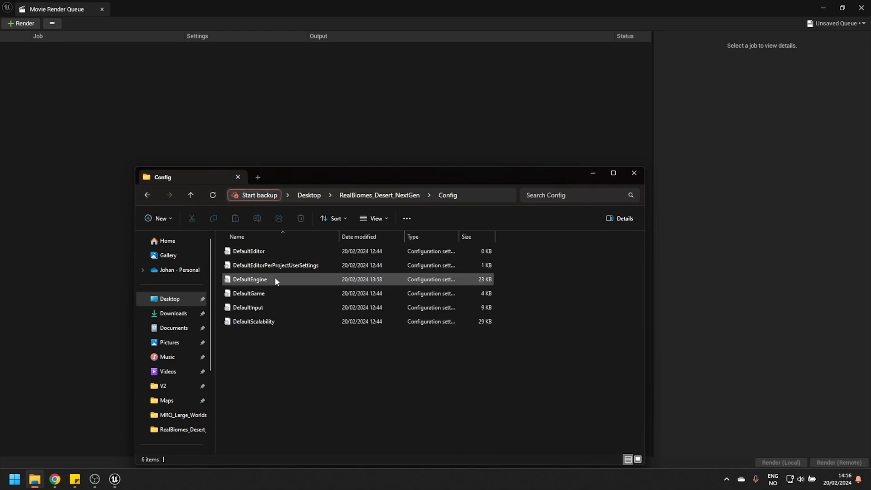
- View DefaultEngine.ini's Nanite section in Notepad, cursor placed above the WPO section
double_click(249, 280)
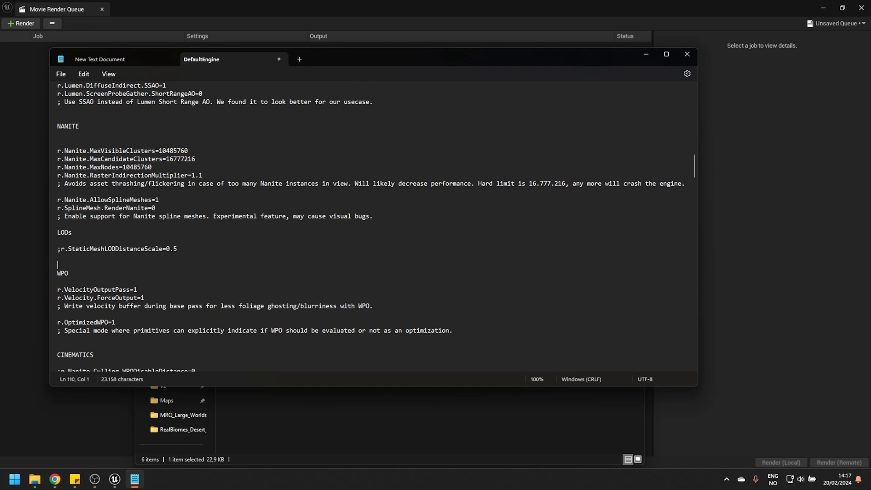
mouse_move(360, 263)
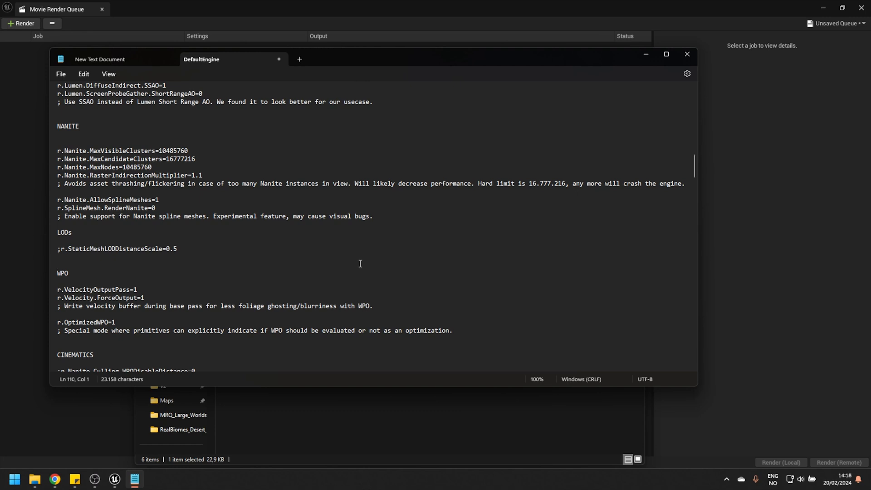
click(57, 264)
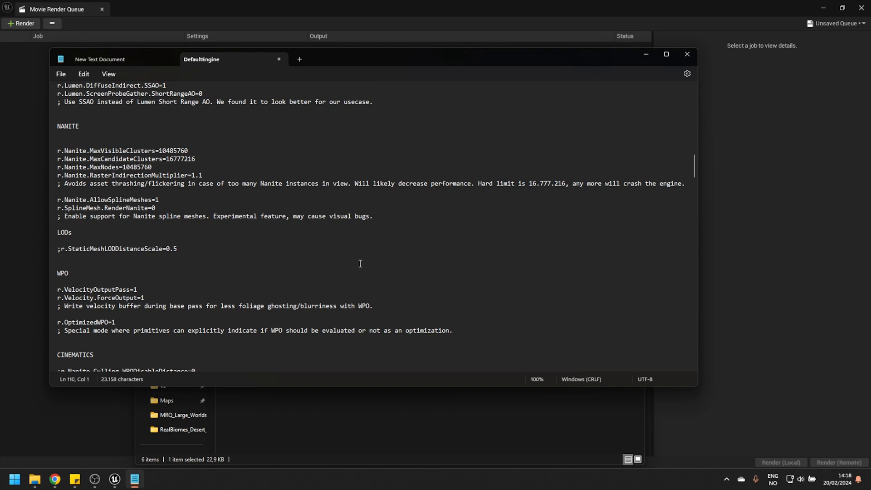
click(58, 264)
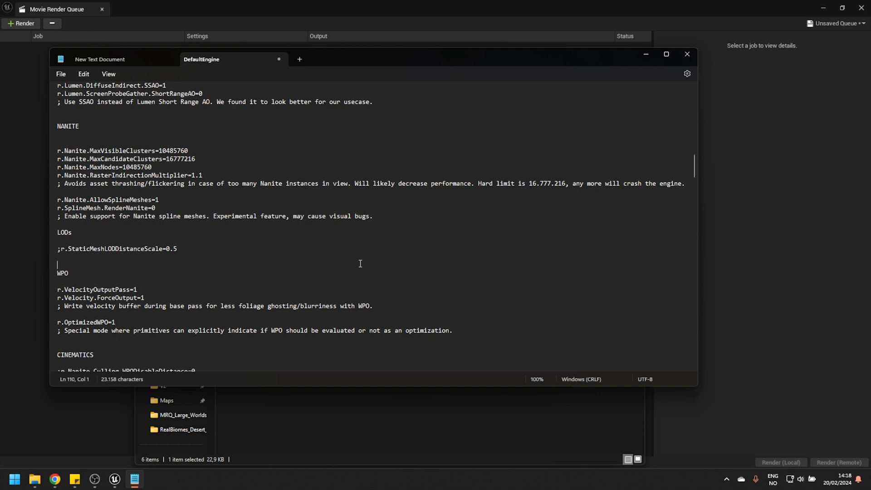